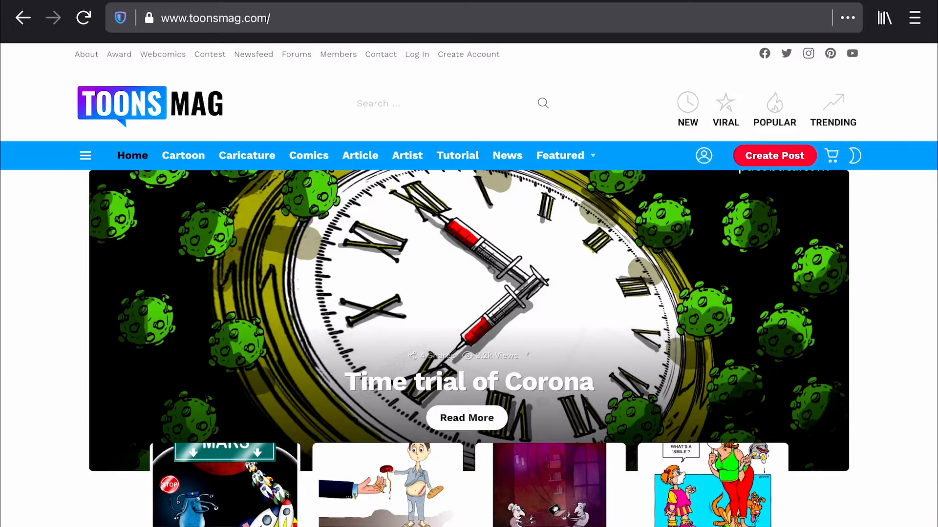
Reach the Create an Account form and its username field from the top links bar.
{"action": "left_click", "coordinate": [468, 53]}
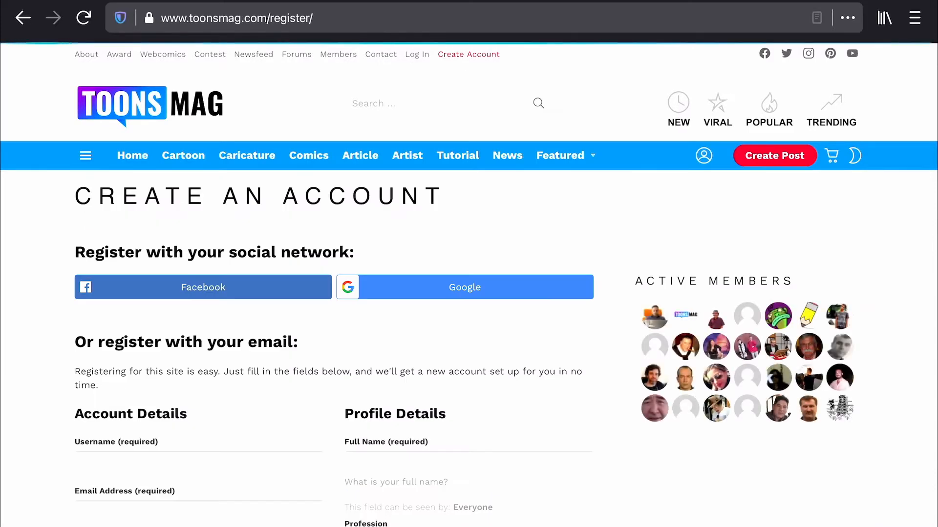
{"action": "scroll", "scroll_direction": "down", "scroll_amount": 3}
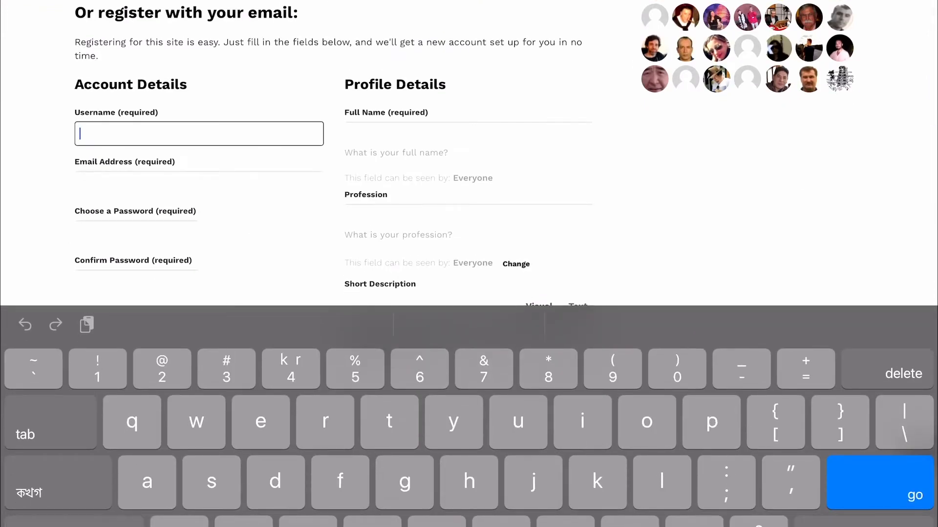
{"action": "type", "text": "ariar"}
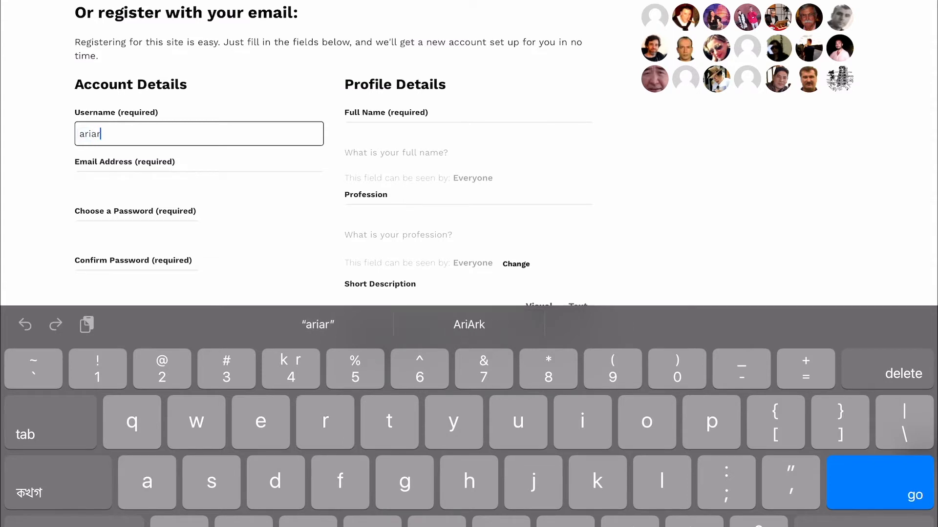
{"action": "type", "text": "k"}
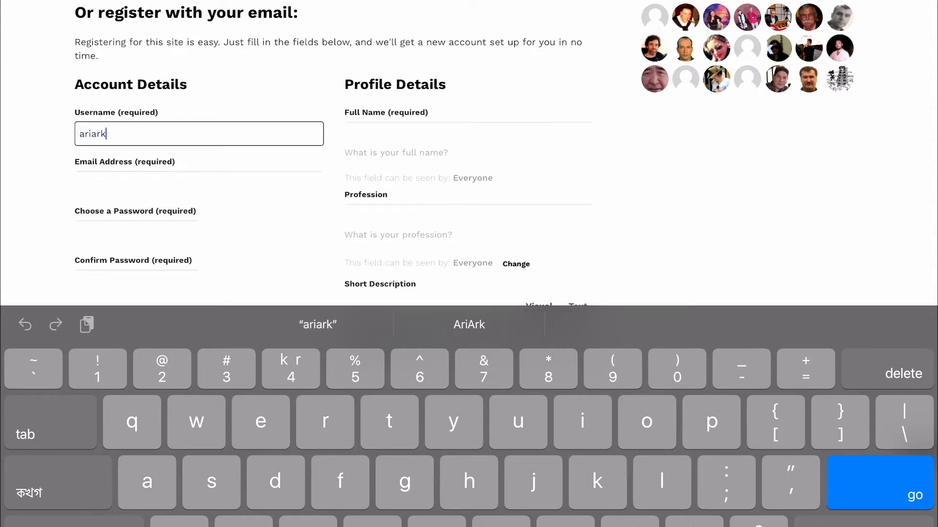
{"action": "left_click", "coordinate": [199, 182]}
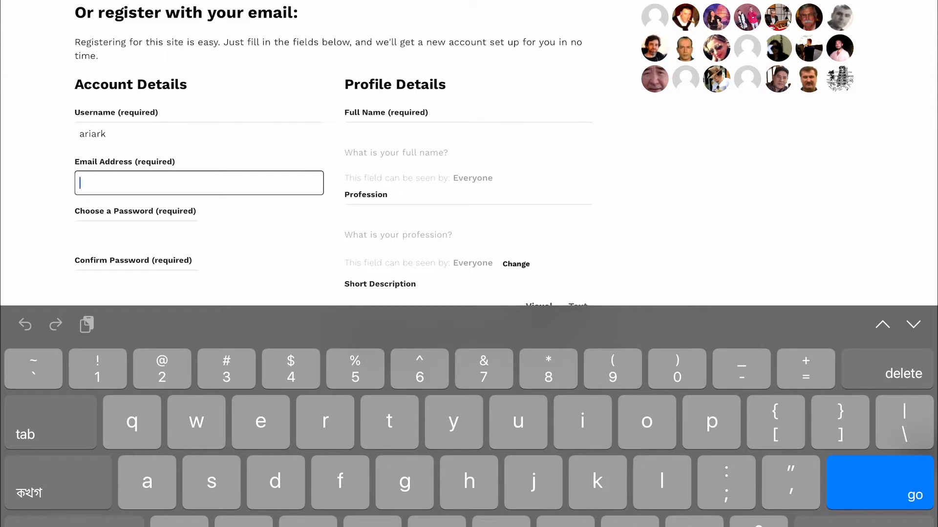
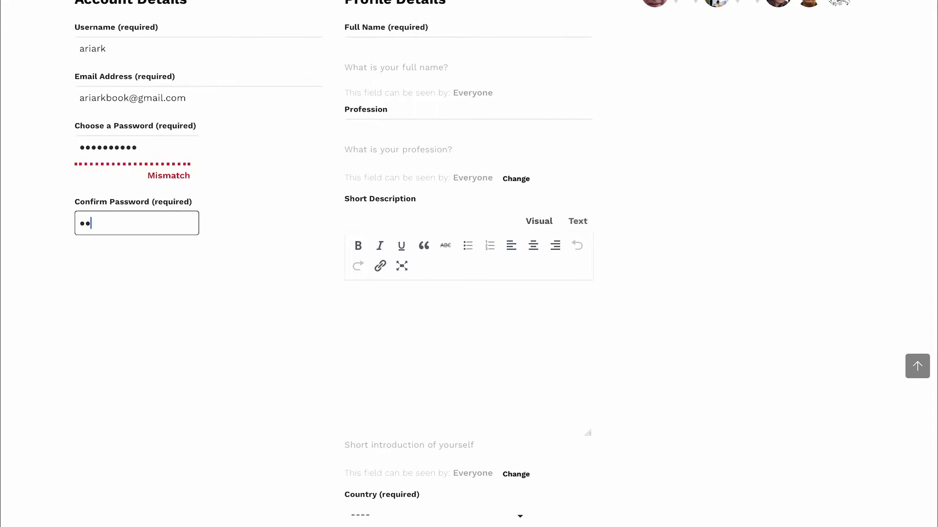
{"action": "type", "text": "•"}
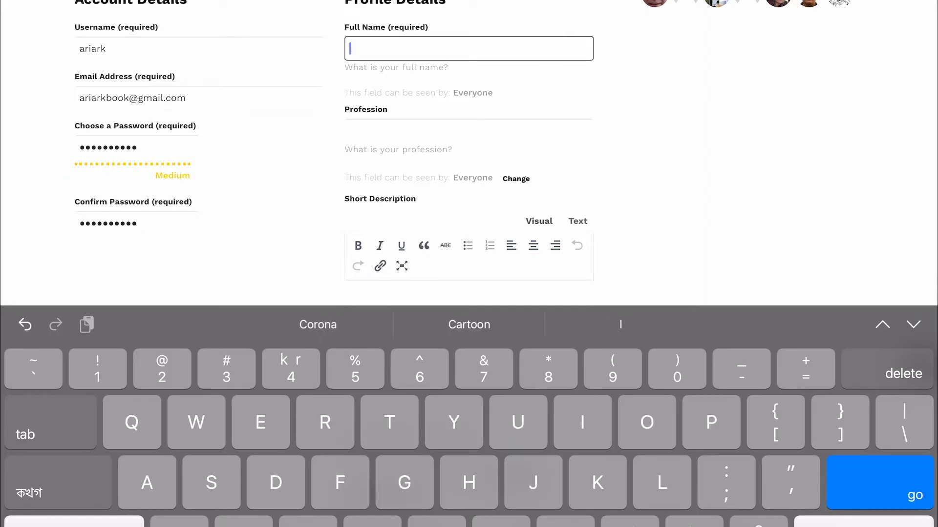
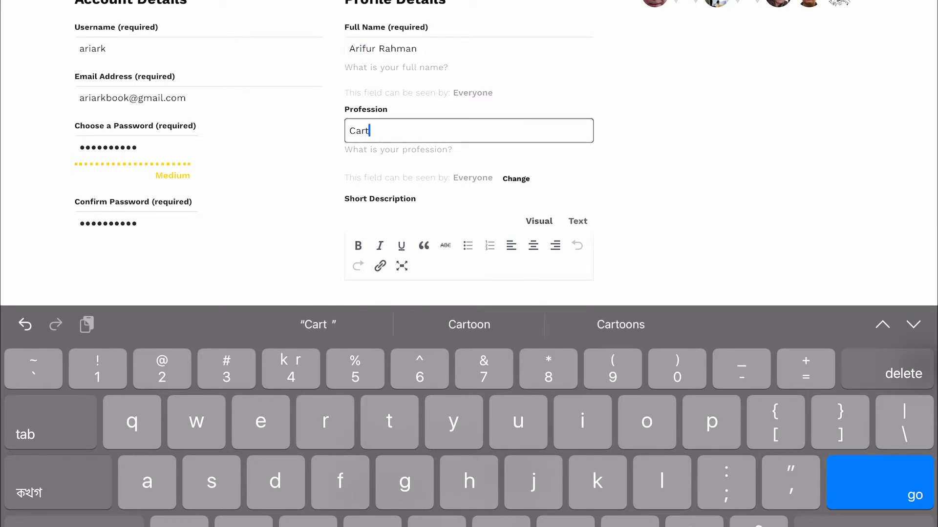
Enter the full name, cartoonist profession and description 'I am a cartoonist and Illustrateur.'.
{"action": "type", "text": "oo"}
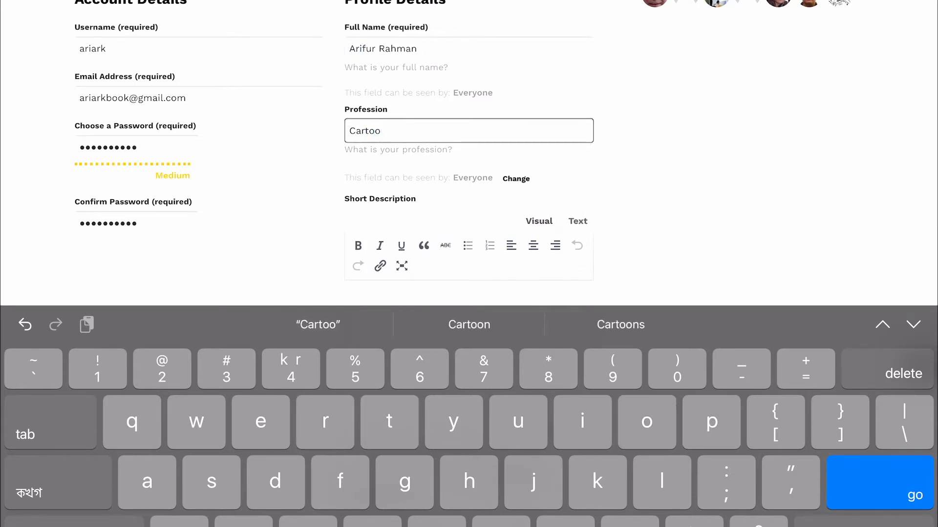
{"action": "type", "text": "I am"}
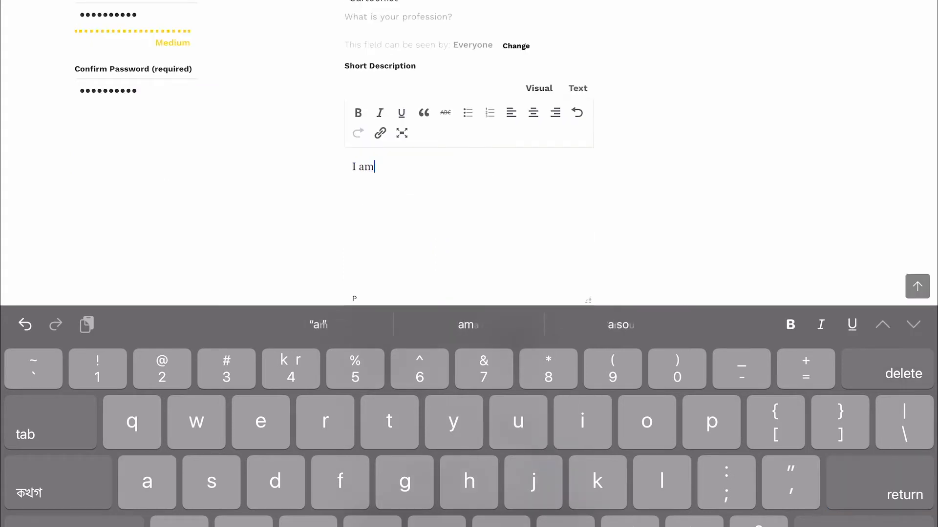
{"action": "type", "text": "a cartoonist and Illustrateur."}
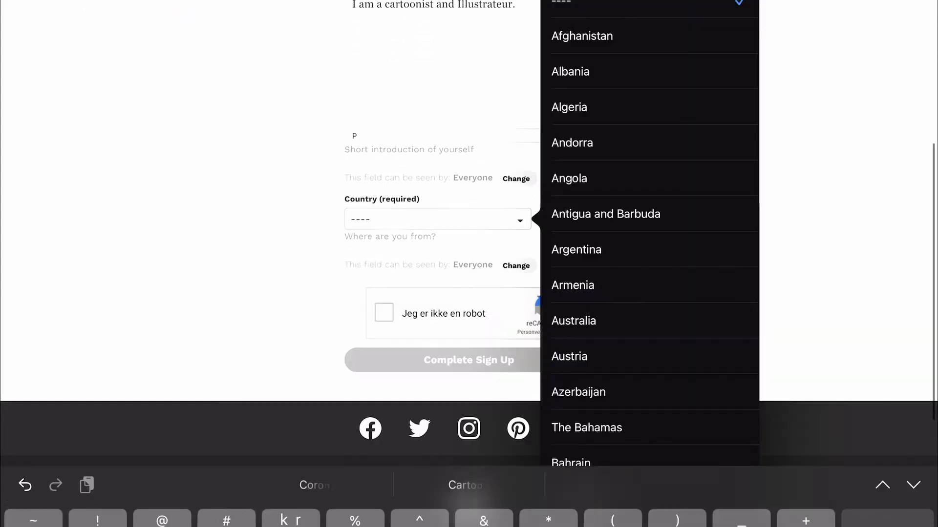
Choose Norway from the Country (required) list.
{"action": "scroll", "scroll_direction": "down", "scroll_amount": 3}
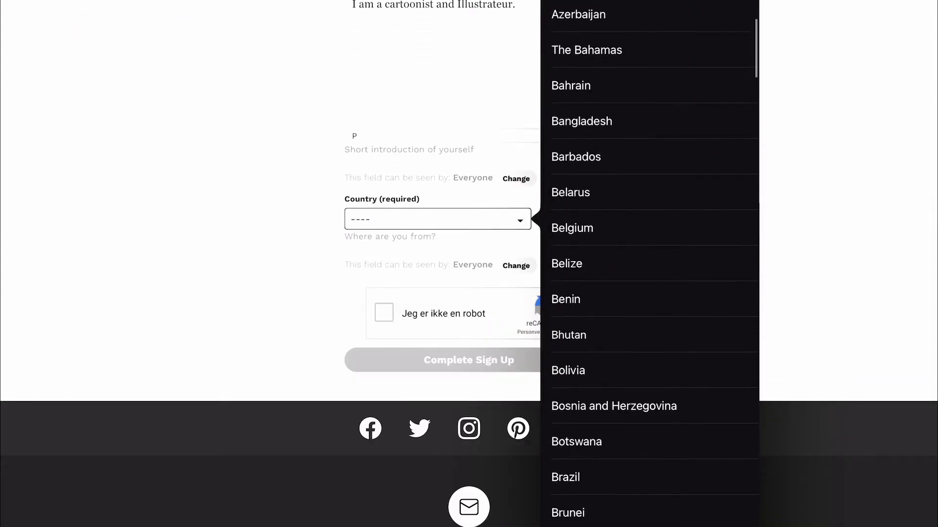
{"action": "scroll", "scroll_direction": "down", "scroll_amount": 3}
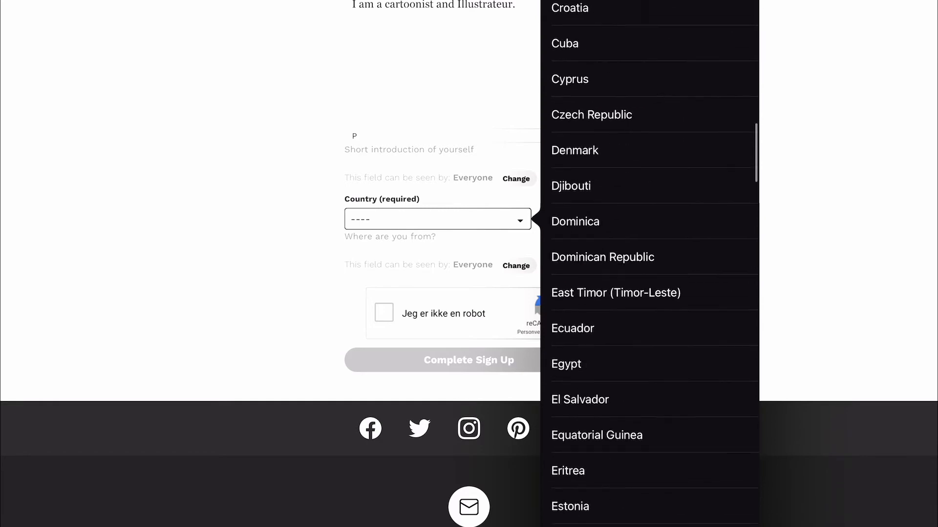
{"action": "left_click", "coordinate": [437, 218]}
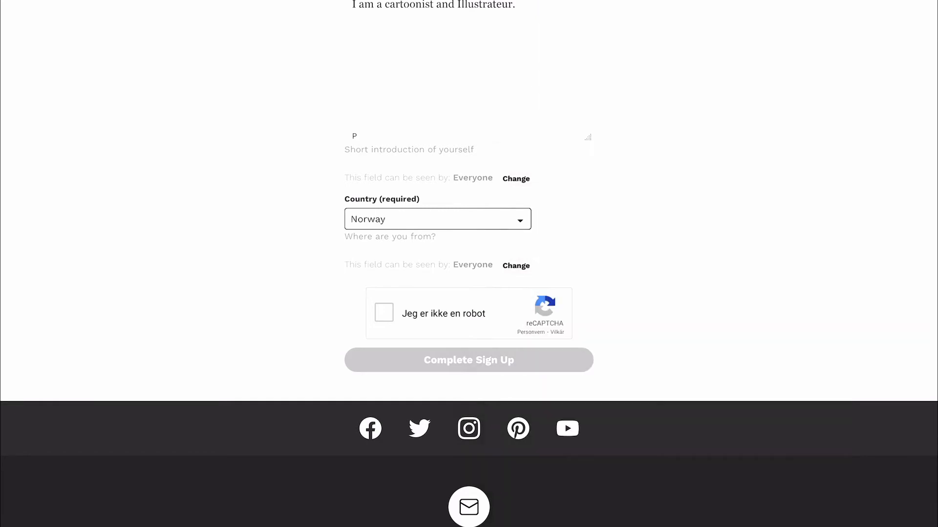
{"action": "scroll", "scroll_direction": "down", "scroll_amount": 3}
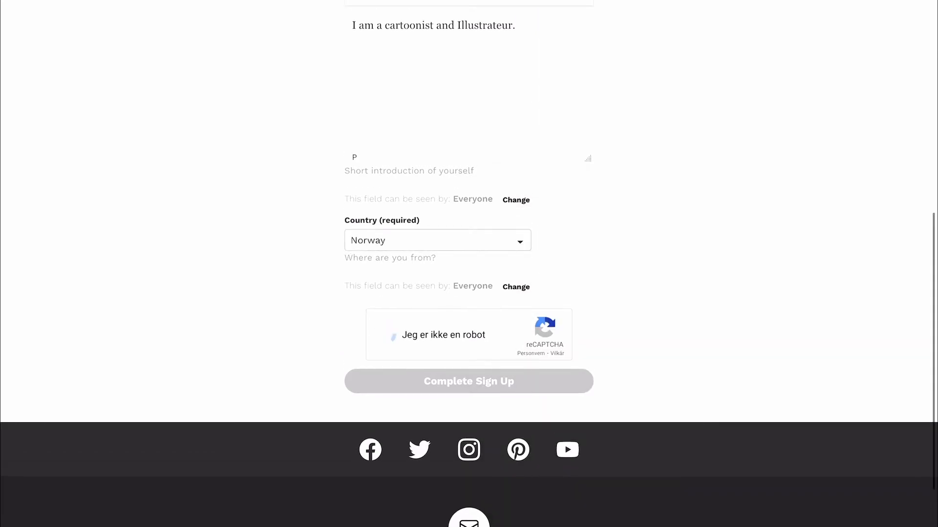
Tick the 'Jeg er ikke en robot' check and complete the sign-up.
{"action": "left_click", "coordinate": [388, 334]}
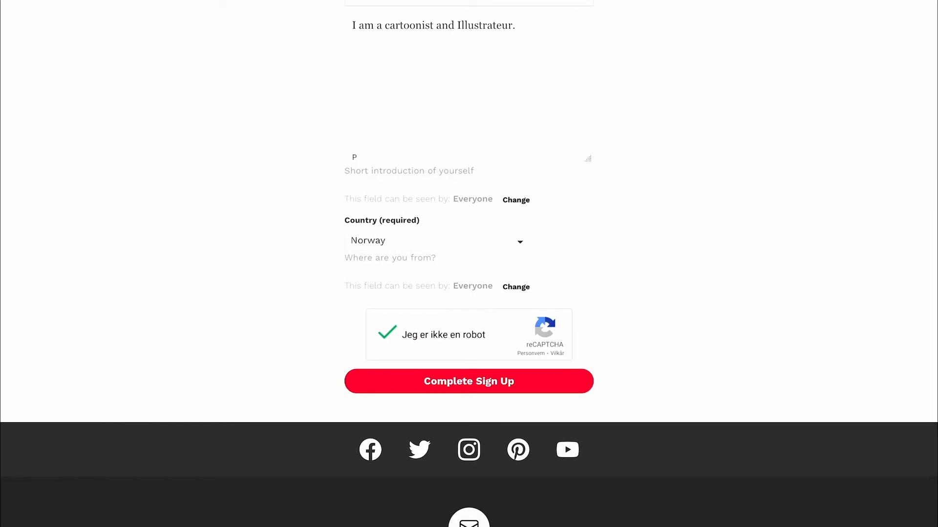
{"action": "left_click", "coordinate": [468, 381]}
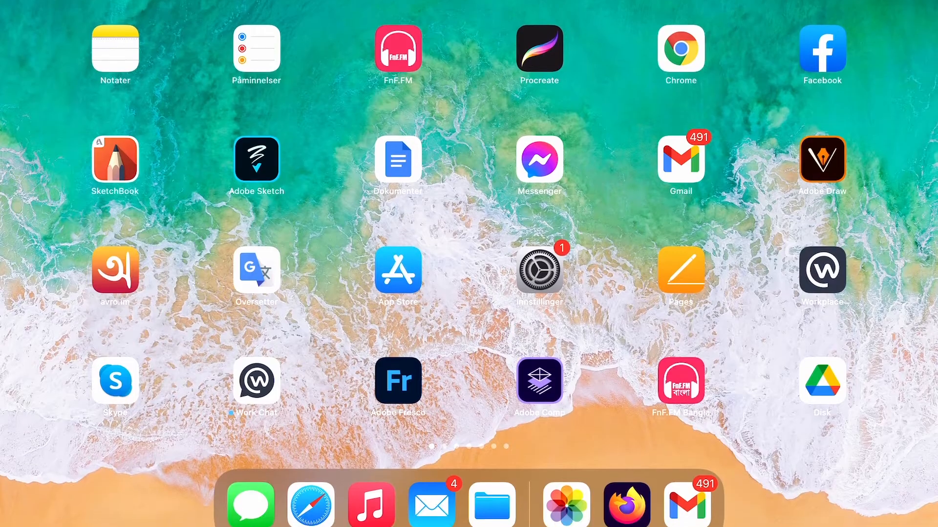
Find the '[Toons Mag] Activate your account' email in Gmail and follow its activation URL.
{"action": "left_click", "coordinate": [680, 159]}
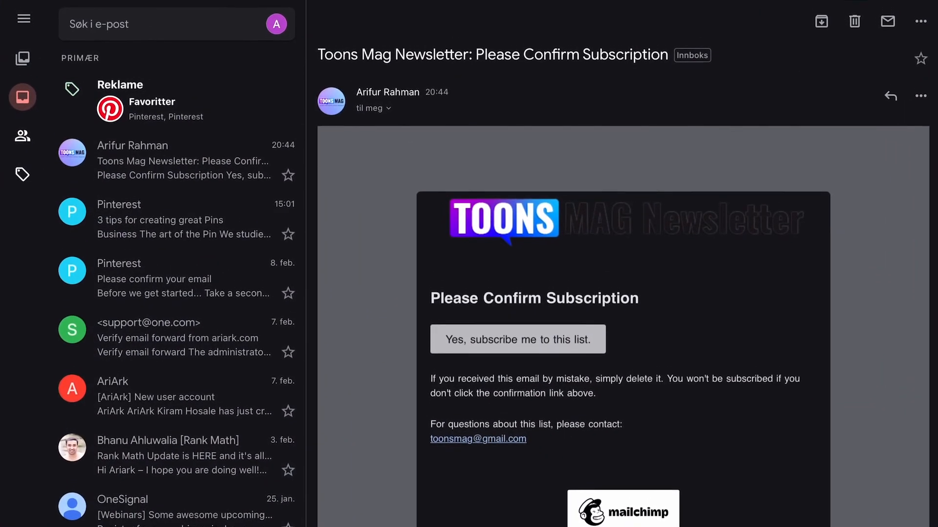
{"action": "scroll", "scroll_direction": "down", "scroll_amount": 3}
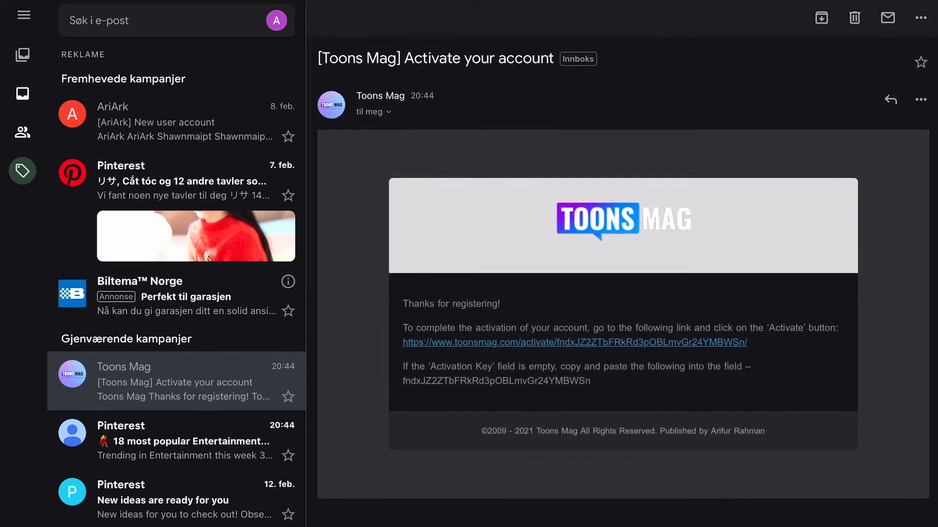
{"action": "scroll", "scroll_direction": "down", "scroll_amount": 3}
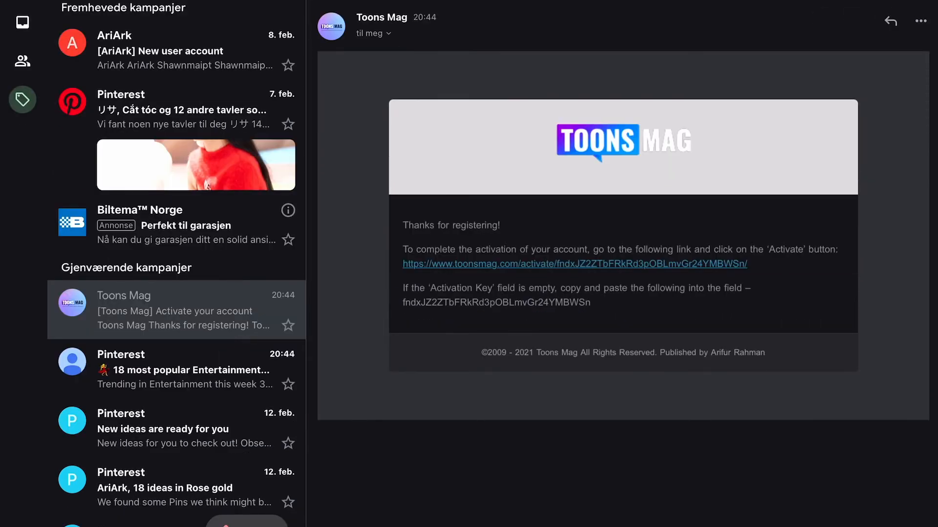
{"action": "left_click", "coordinate": [574, 264]}
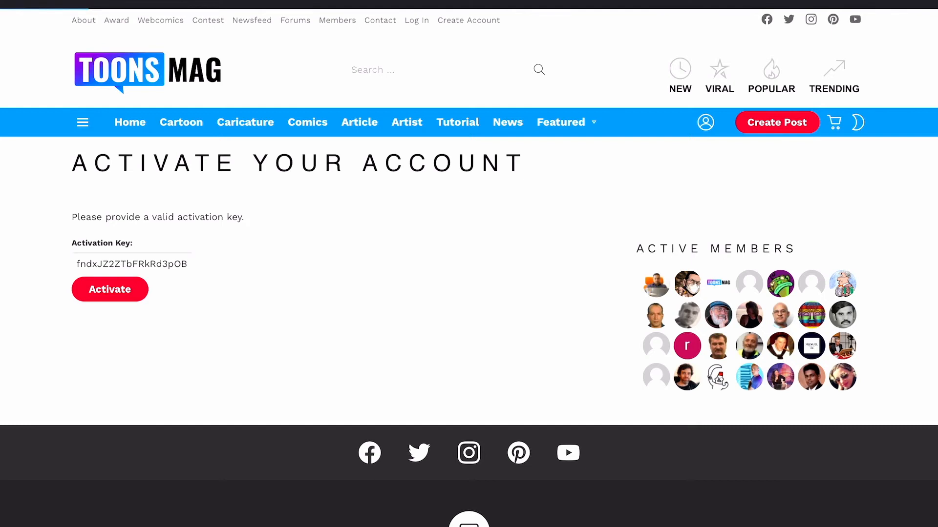
Activate the account with the prefilled key and bring up the log-in form.
{"action": "left_click", "coordinate": [110, 289]}
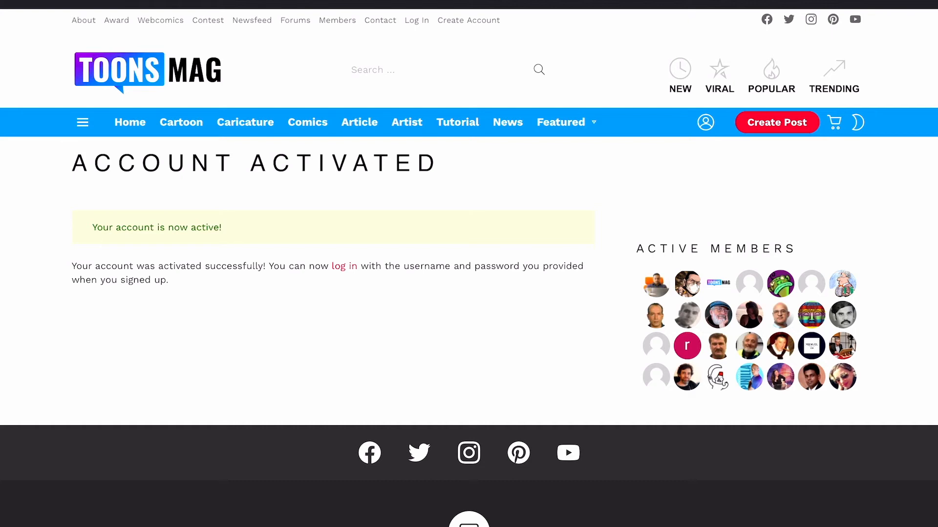
{"action": "left_click", "coordinate": [343, 266]}
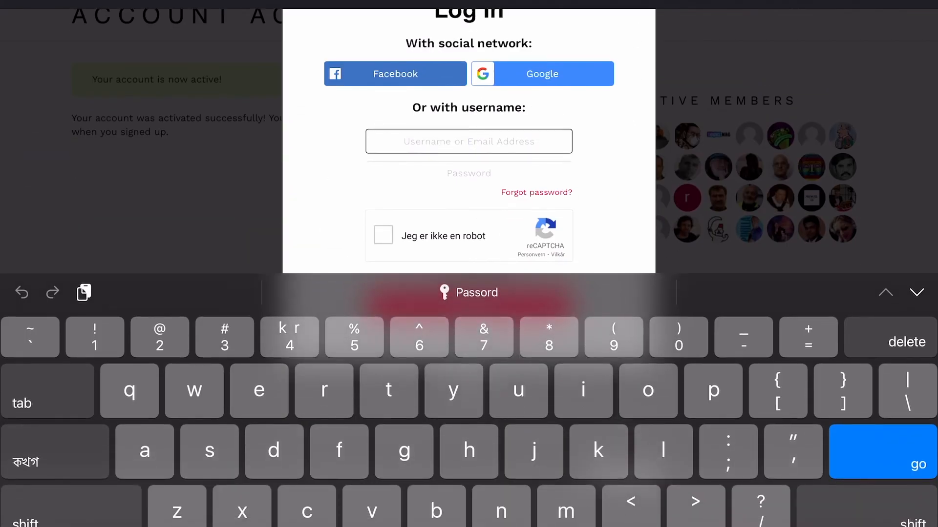
Log in as ariark with its password after passing the reCAPTCHA.
{"action": "type", "text": "riark"}
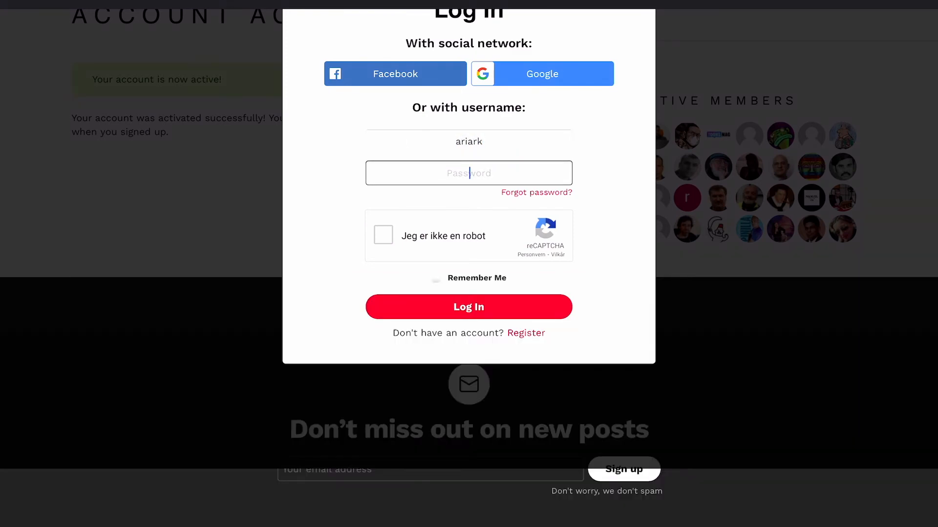
{"action": "type", "text": "•"}
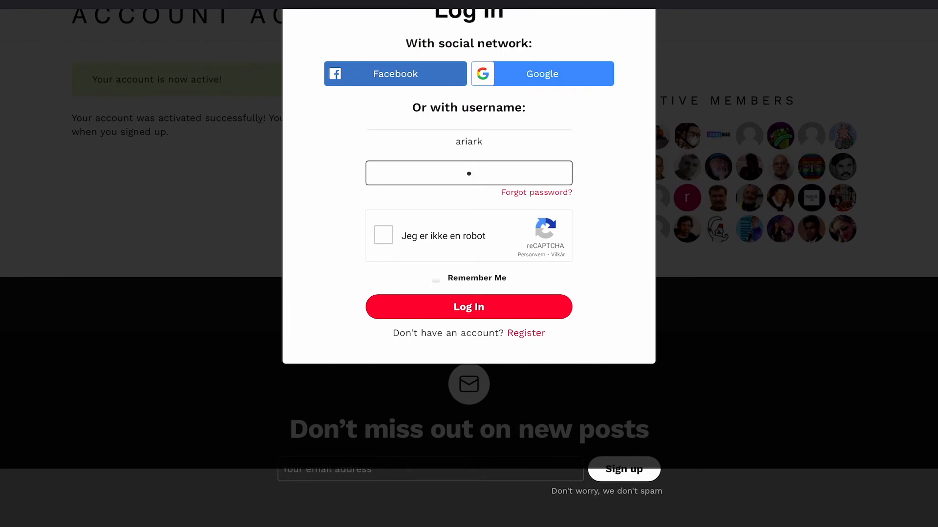
{"action": "type", "text": "••"}
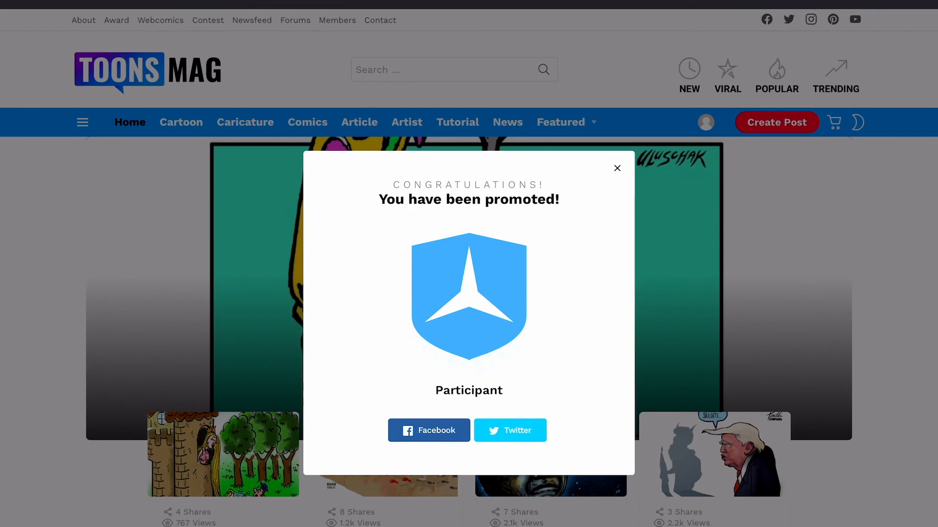
Dismiss the promotion and points notices and show the signed-in member's profile menu.
{"action": "left_click", "coordinate": [617, 168]}
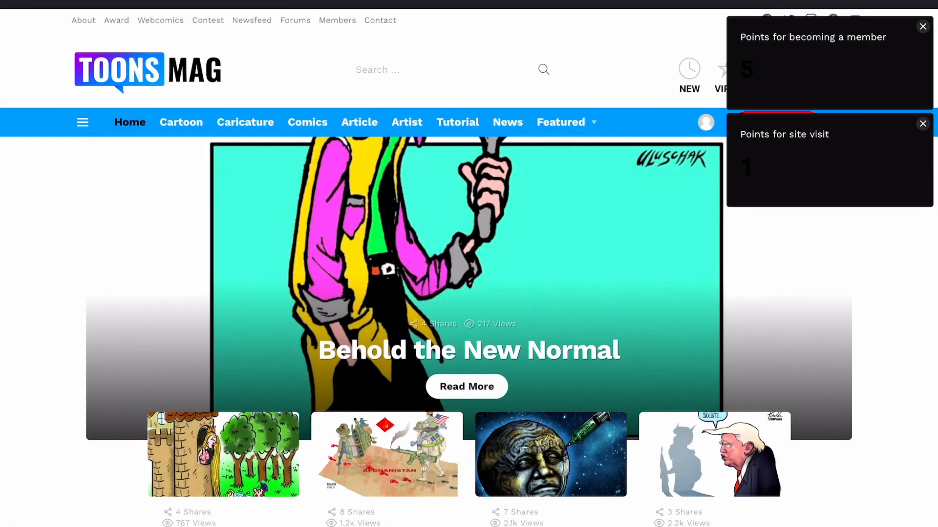
{"action": "left_click", "coordinate": [923, 124]}
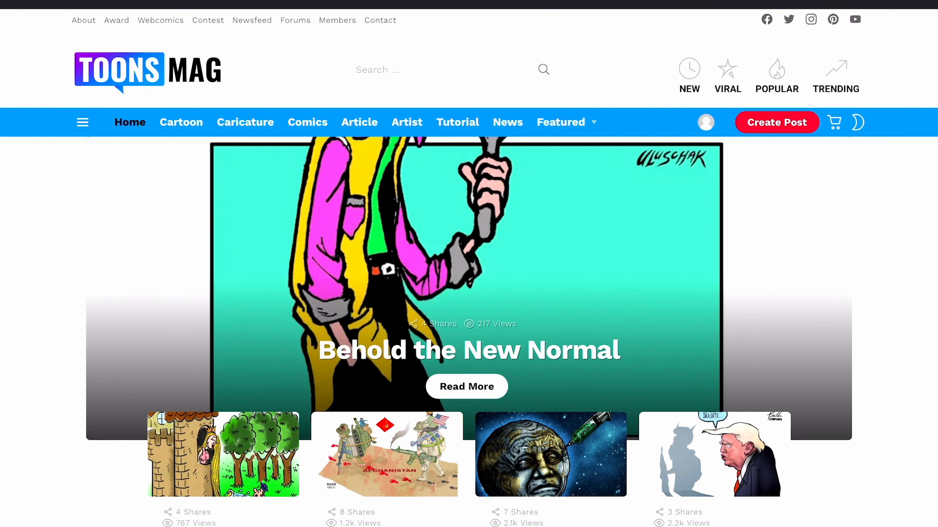
{"action": "left_click", "coordinate": [705, 123]}
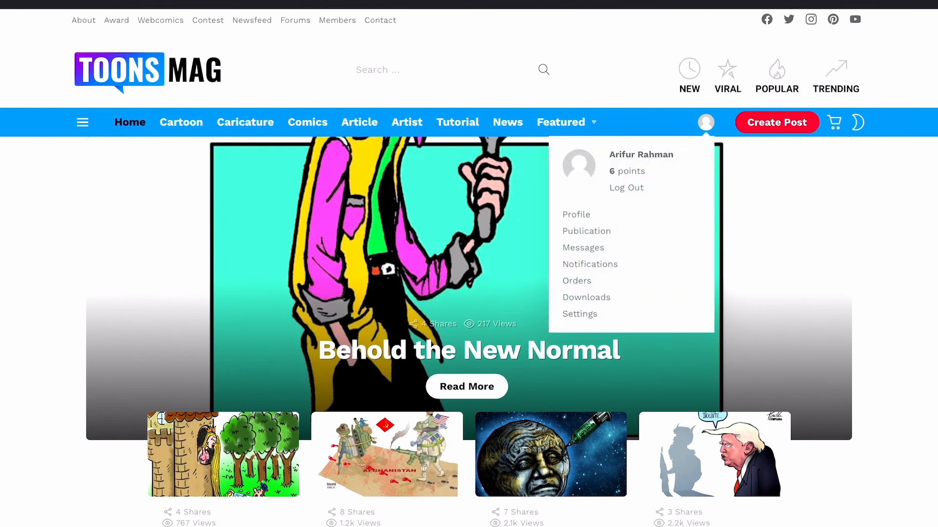